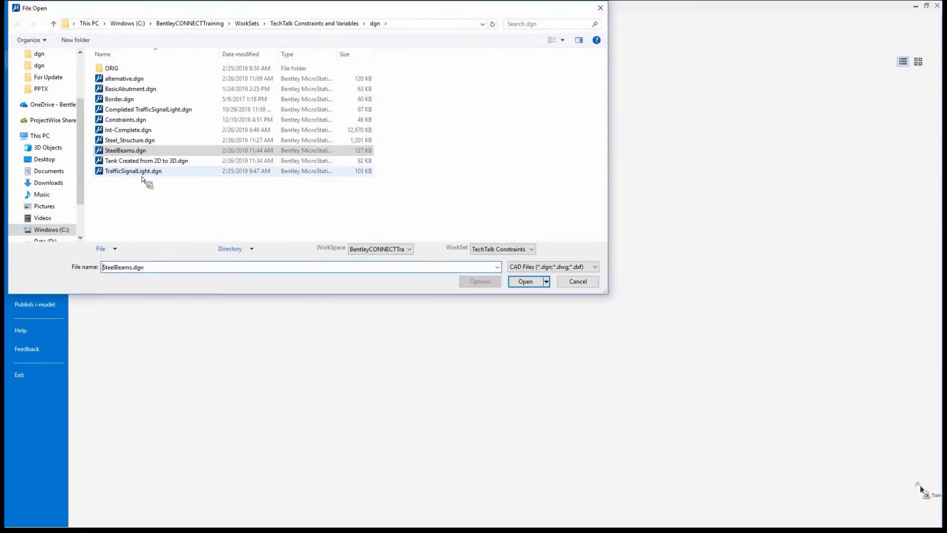
Open TrafficSignalLight.dgn from the training dgn folder
{"action": "left_click", "coordinate": [133, 171]}
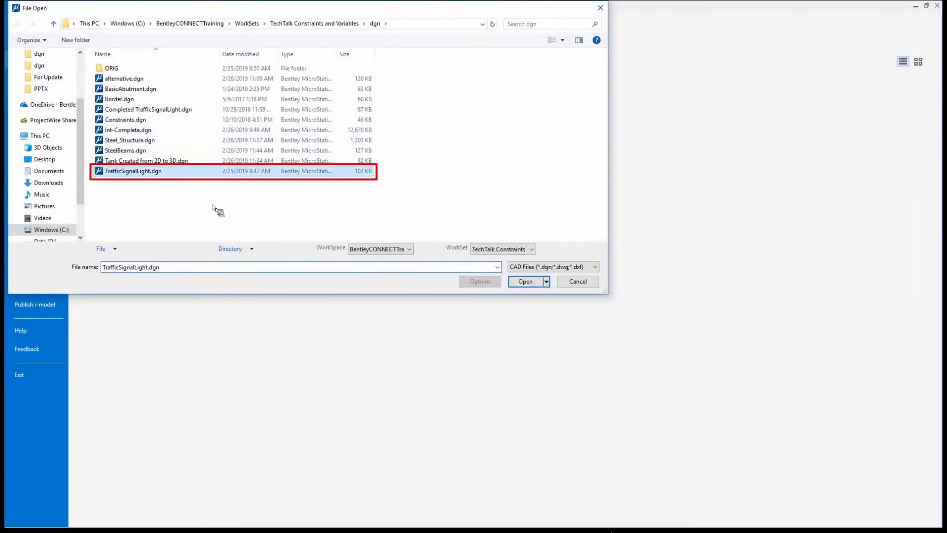
{"action": "left_click", "coordinate": [524, 281]}
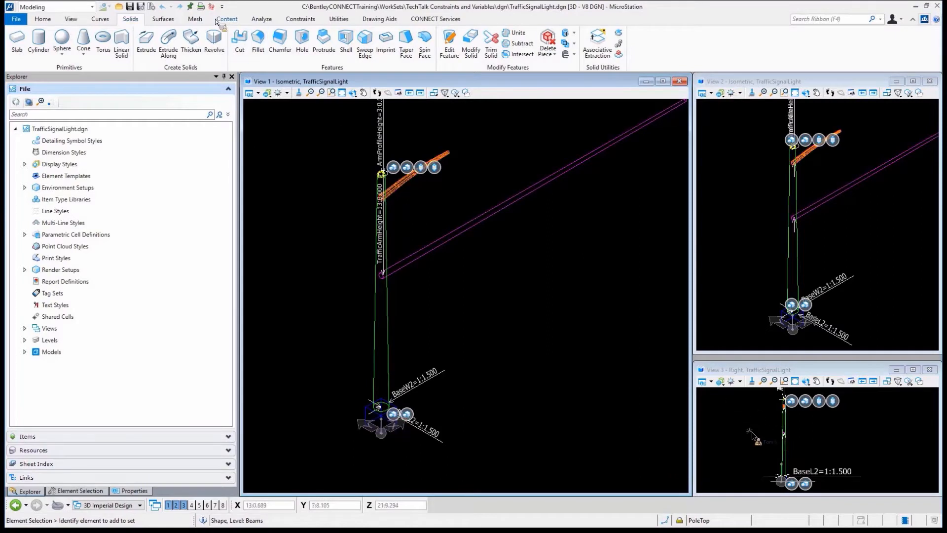
{"action": "left_click", "coordinate": [378, 427]}
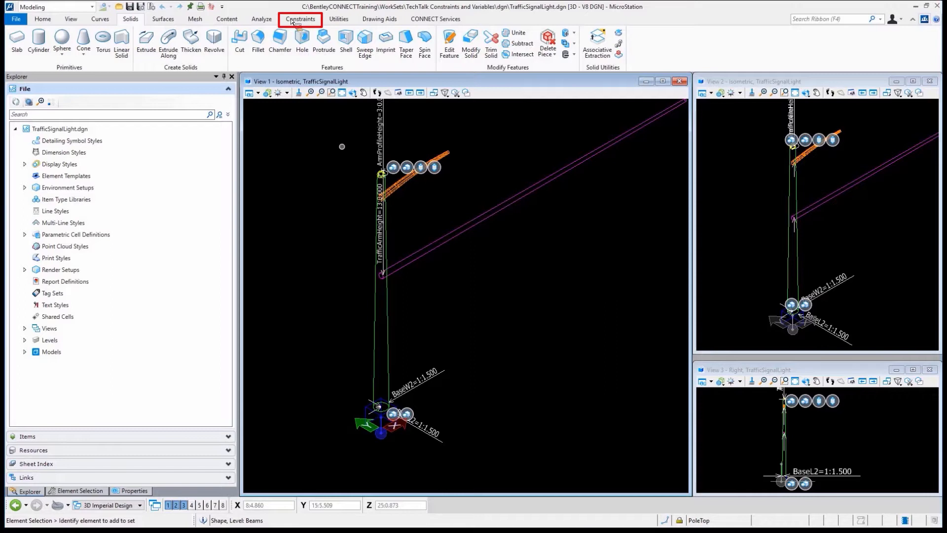
{"action": "left_click", "coordinate": [300, 18]}
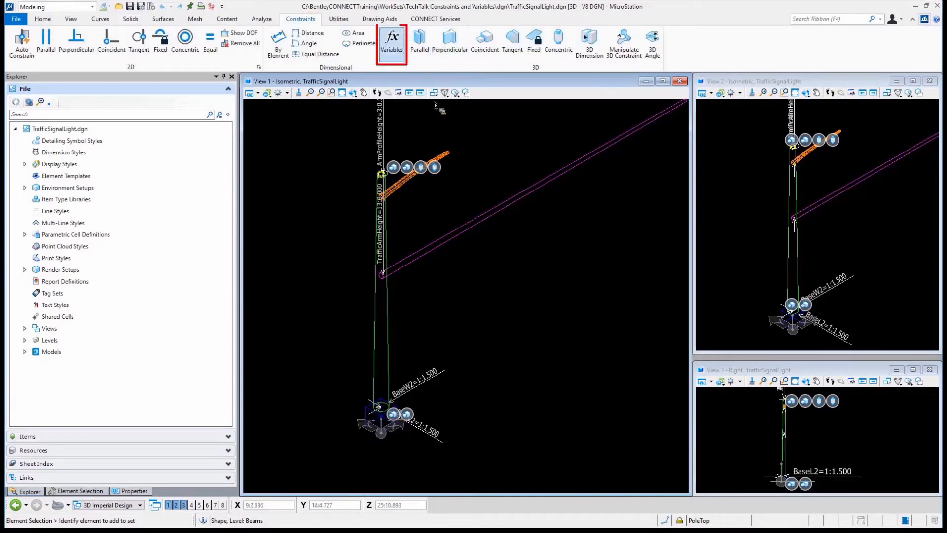
{"action": "left_click", "coordinate": [391, 41]}
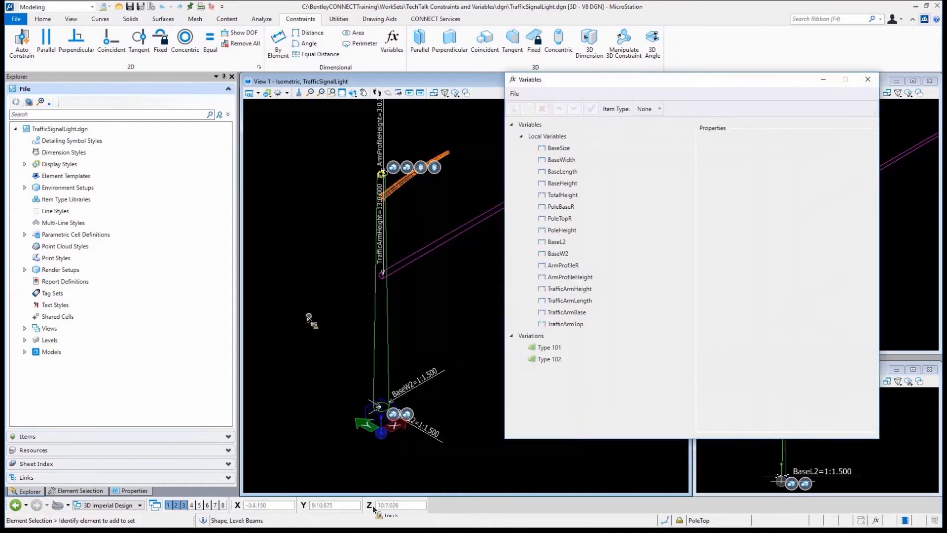
{"action": "left_click", "coordinate": [549, 346]}
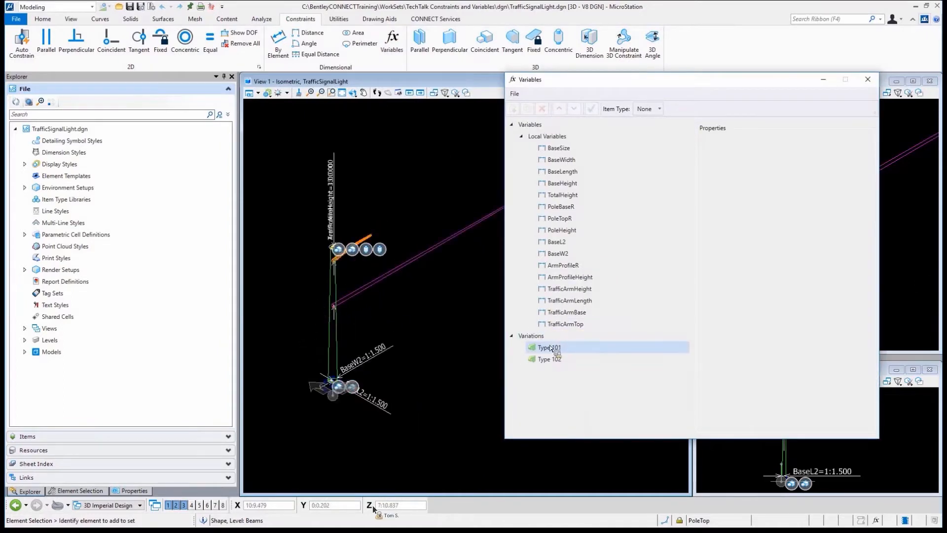
{"action": "left_click", "coordinate": [549, 359]}
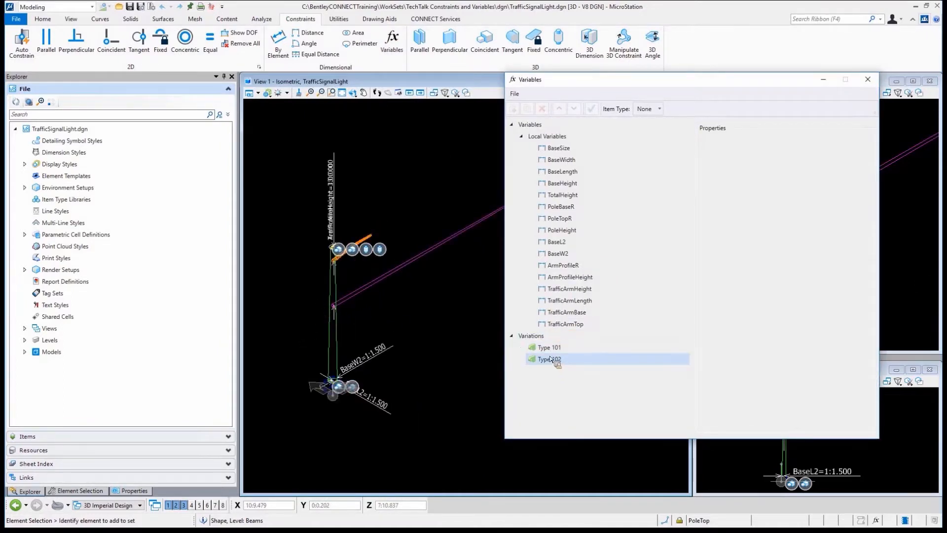
{"action": "left_click", "coordinate": [549, 346]}
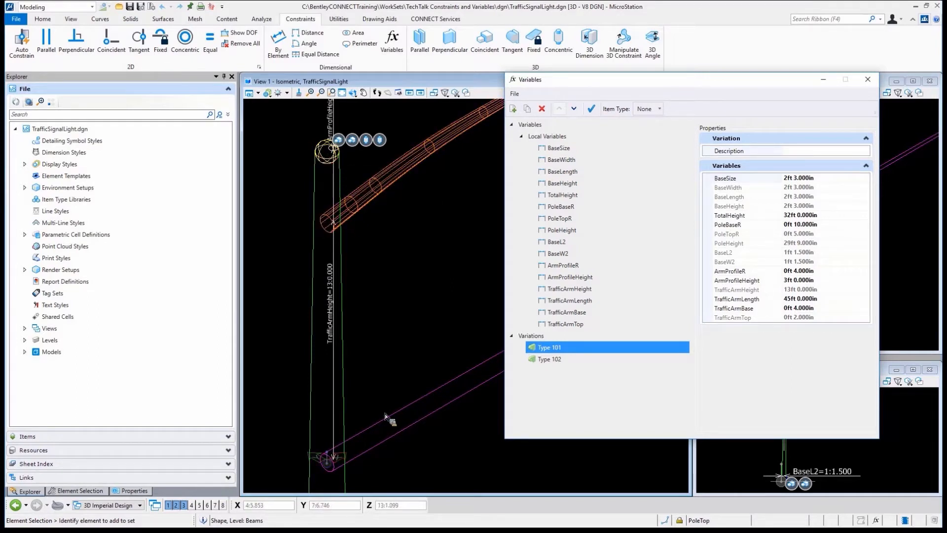
{"action": "mouse_move", "coordinate": [386, 420]}
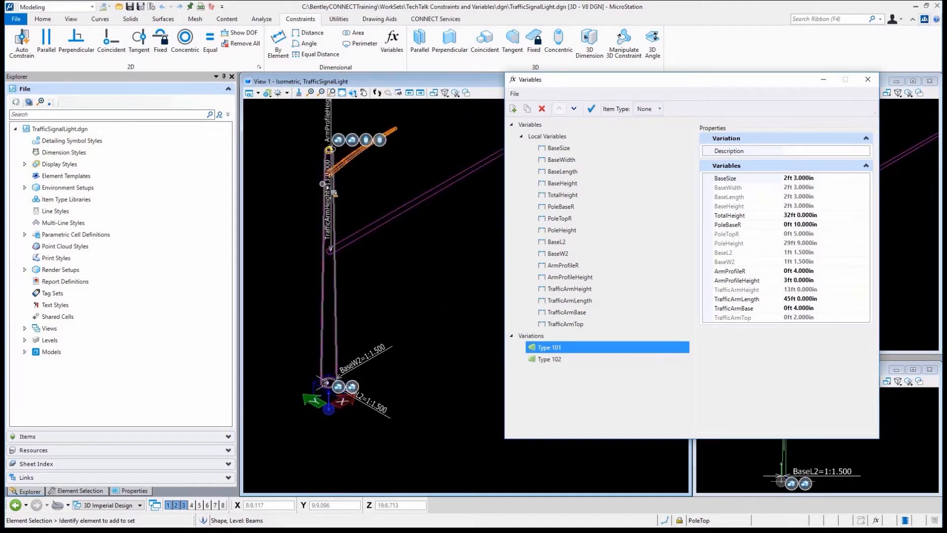
{"action": "mouse_move", "coordinate": [327, 189]}
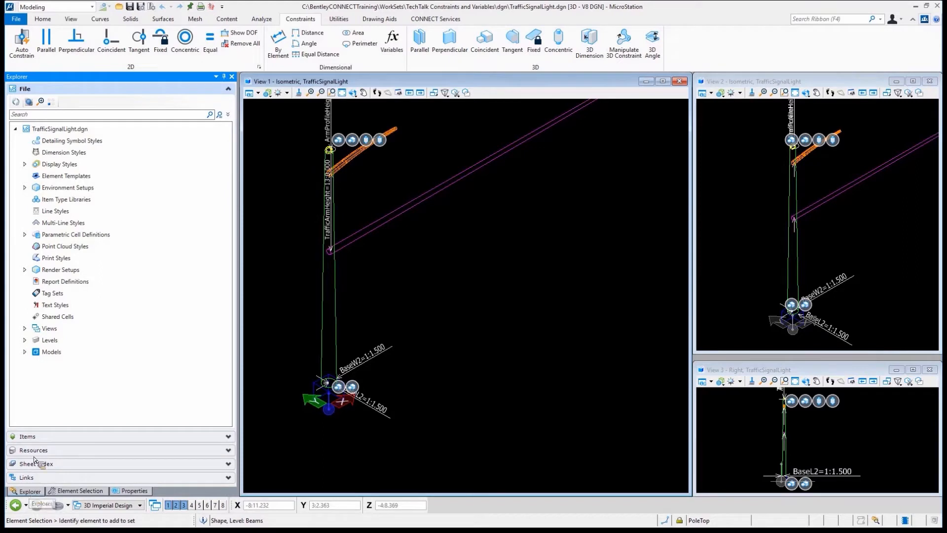
Show the TrafficSignalLight model's properties in Explorer, down to its Cell and Variables sections
{"action": "left_click", "coordinate": [24, 351]}
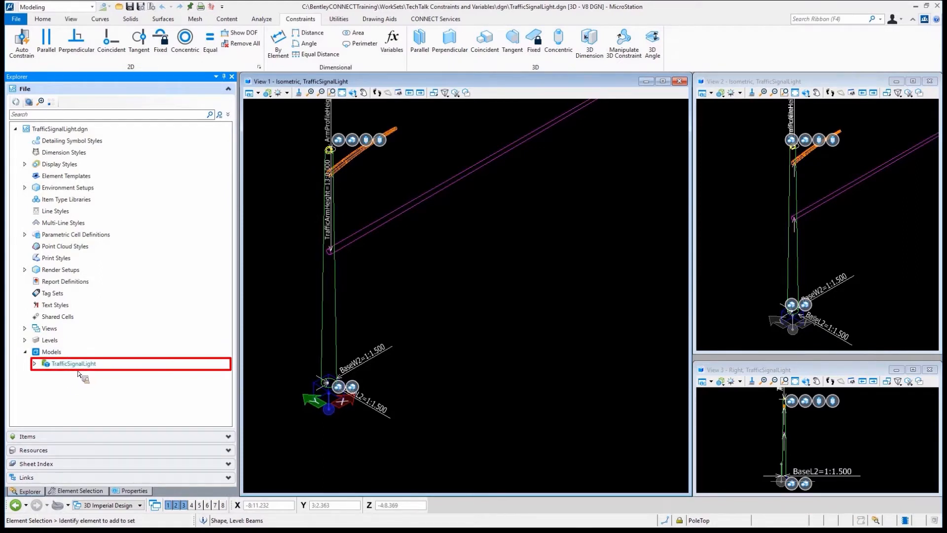
{"action": "left_click", "coordinate": [35, 363]}
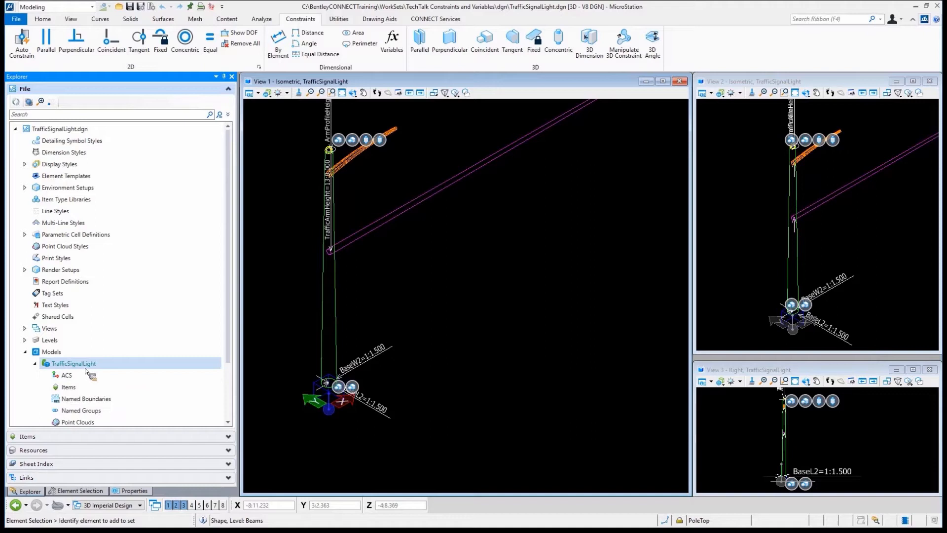
{"action": "left_click", "coordinate": [72, 362]}
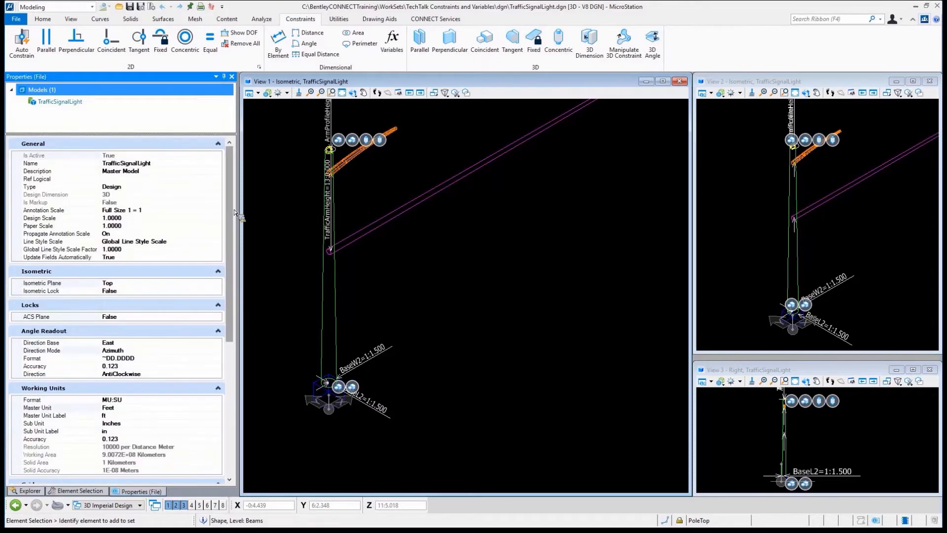
{"action": "scroll", "scroll_direction": "down", "scroll_amount": 3}
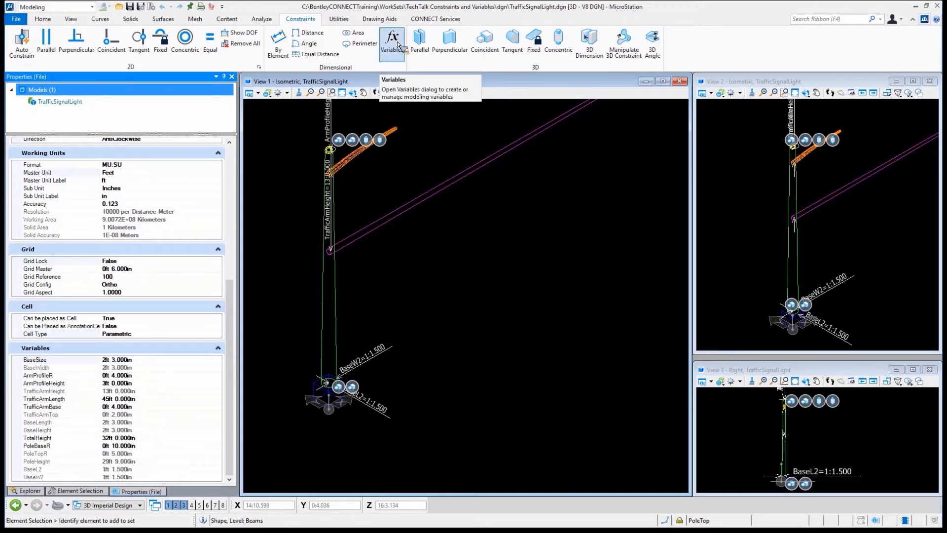
{"action": "mouse_move", "coordinate": [490, 193]}
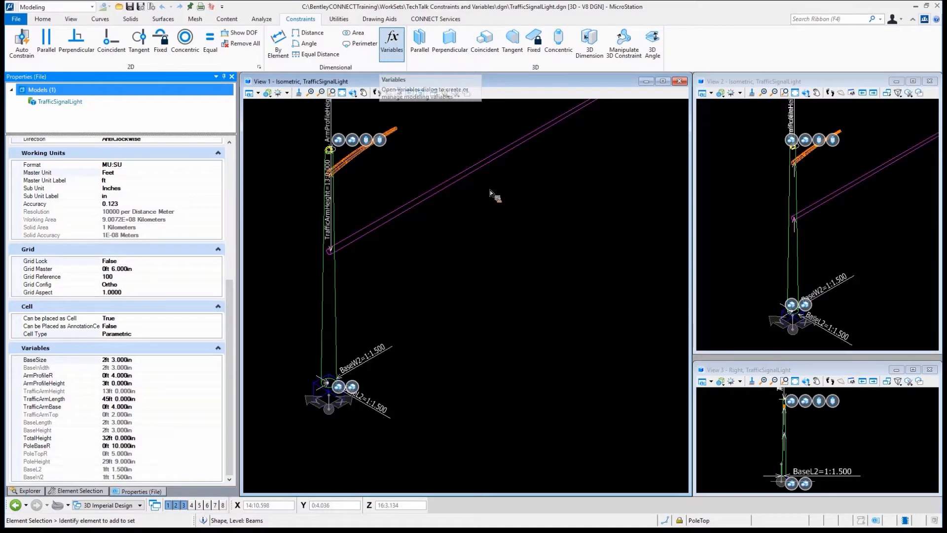
{"action": "left_click", "coordinate": [16, 19]}
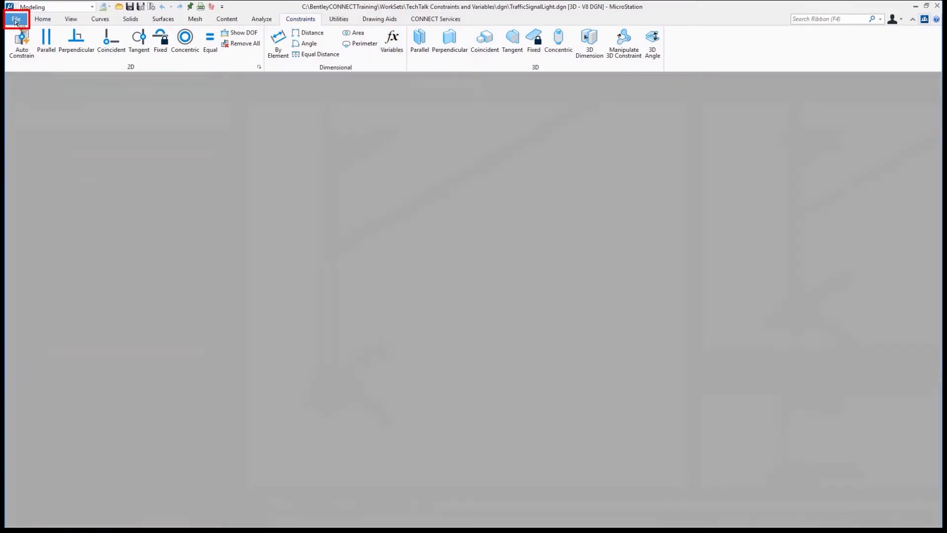
Open Int-Complete.dgn and start Place Cell from the Home tab, browsing for the active cell
{"action": "left_click", "coordinate": [17, 19]}
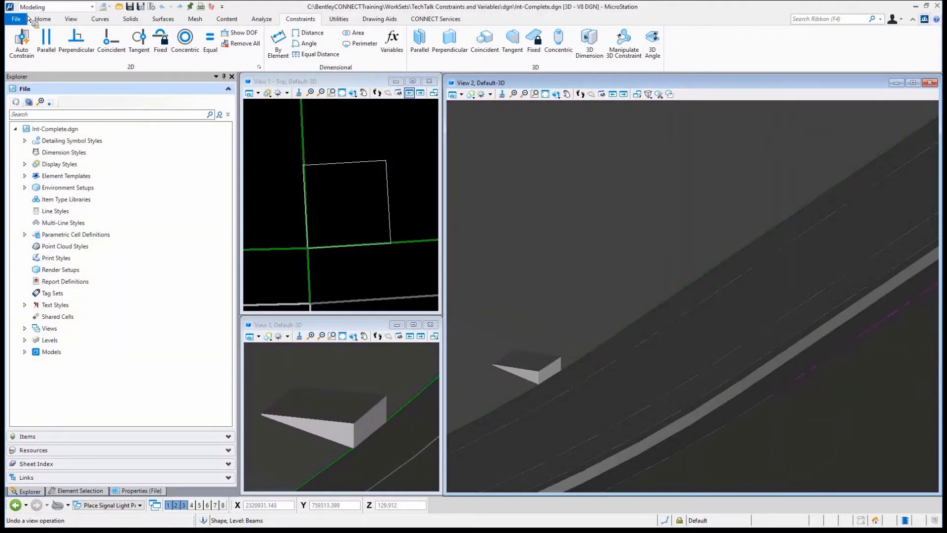
{"action": "left_click", "coordinate": [43, 19]}
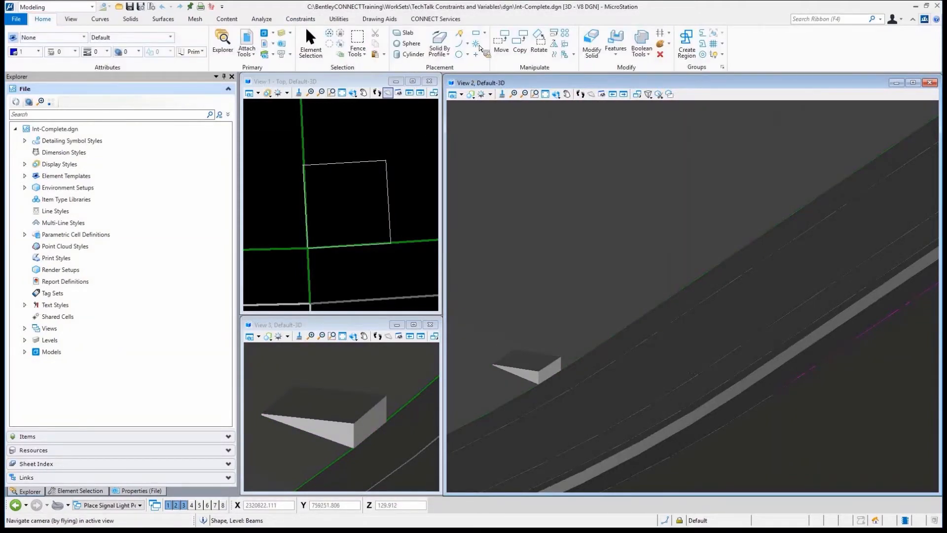
{"action": "left_click", "coordinate": [478, 43]}
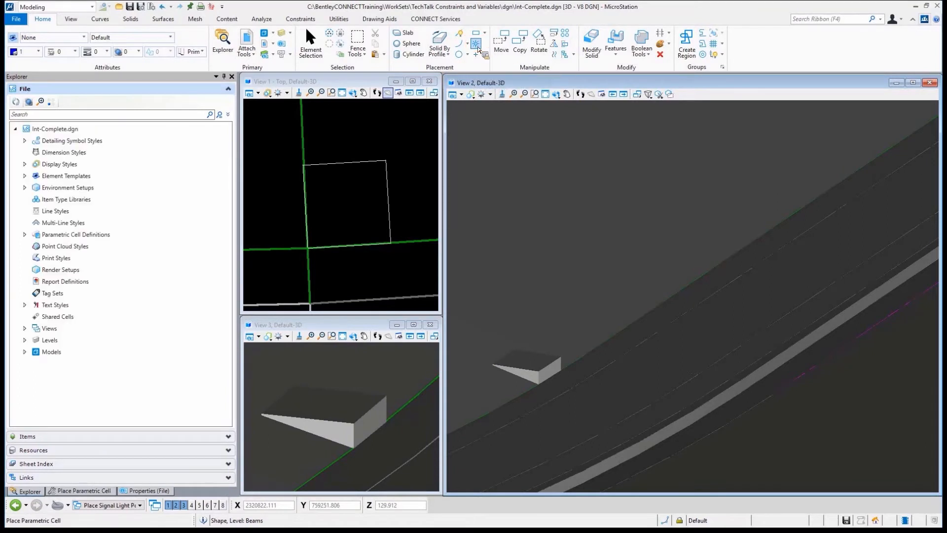
{"action": "left_click", "coordinate": [80, 490]}
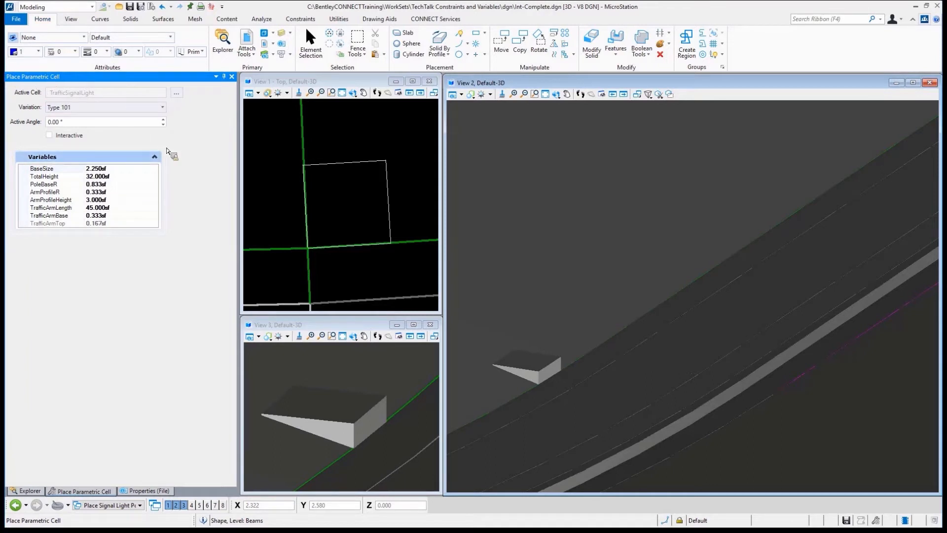
{"action": "left_click", "coordinate": [175, 93]}
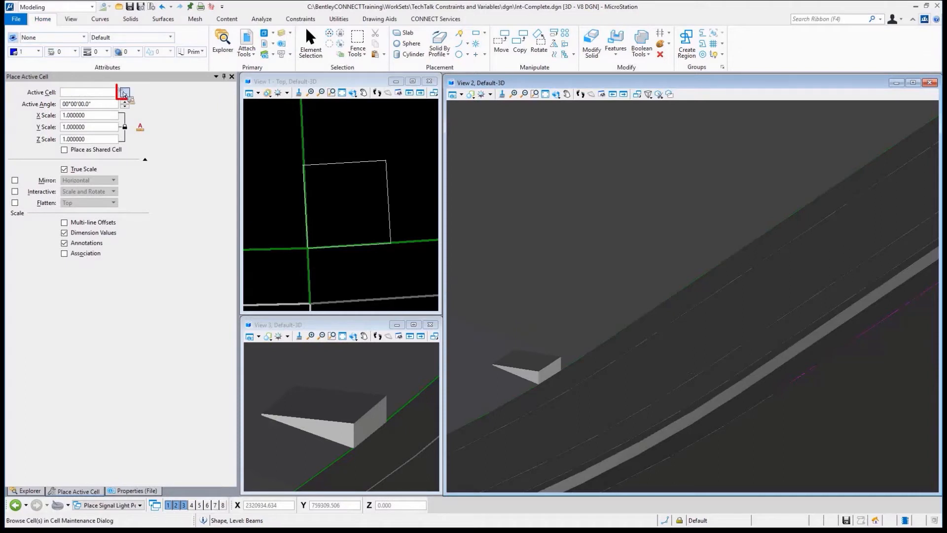
Attach TrafficSignalLight.dgn as a cell library and make TrafficSignalLight the active parametric cell
{"action": "left_click", "coordinate": [124, 93]}
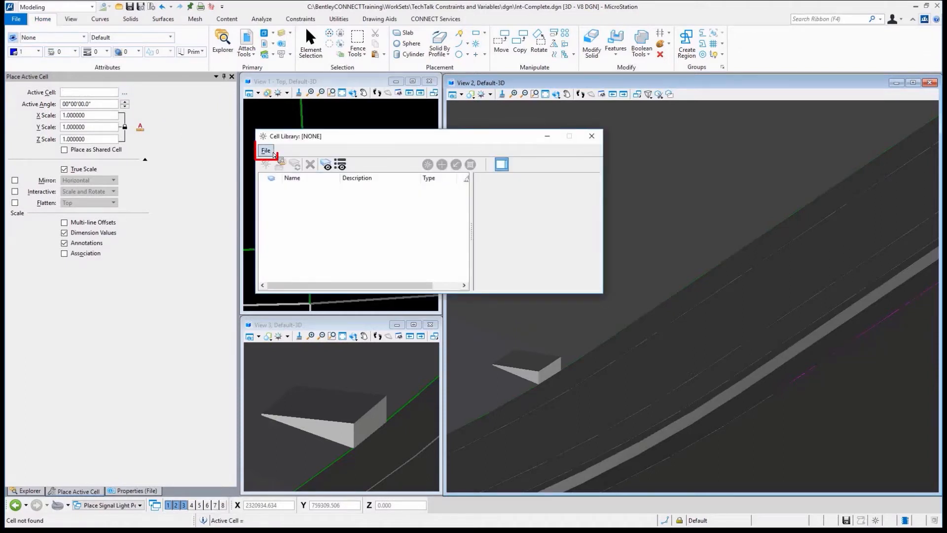
{"action": "left_click", "coordinate": [265, 150]}
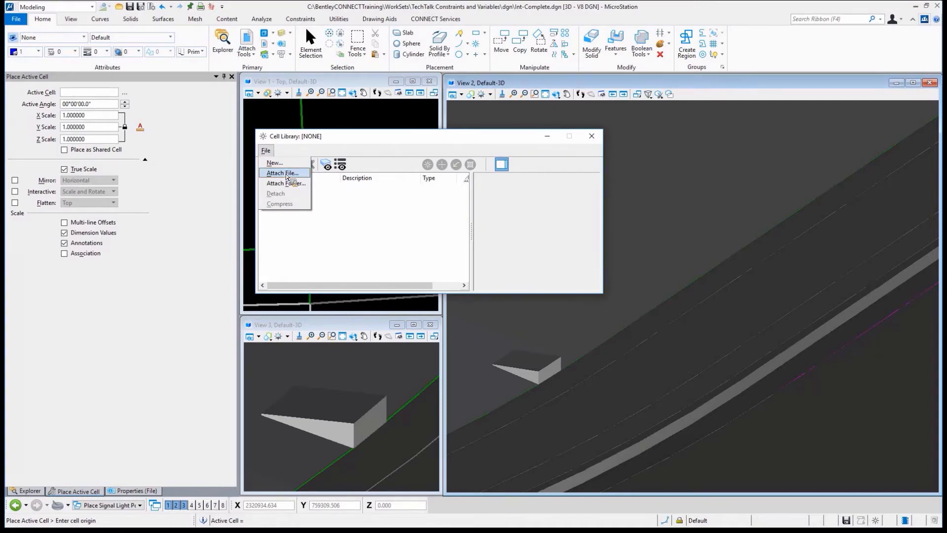
{"action": "left_click", "coordinate": [282, 172]}
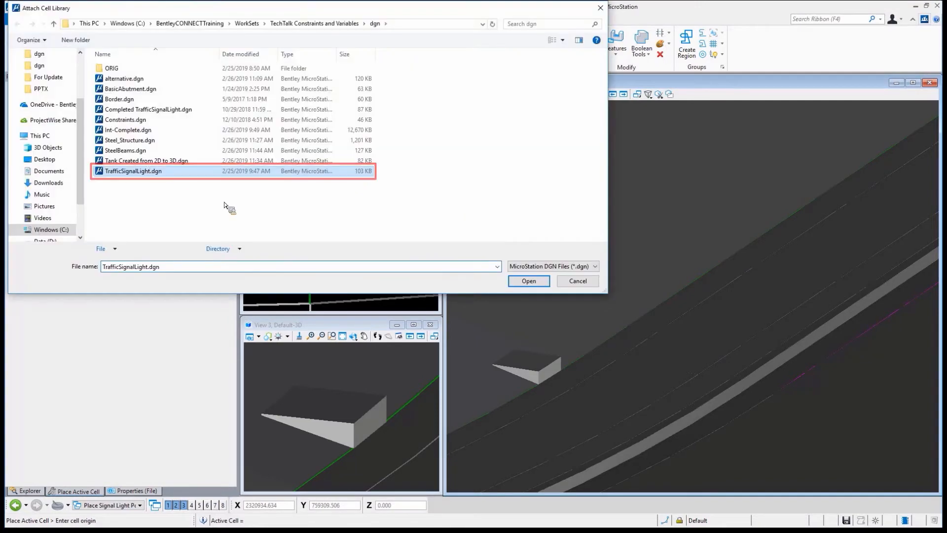
{"action": "left_click", "coordinate": [526, 281]}
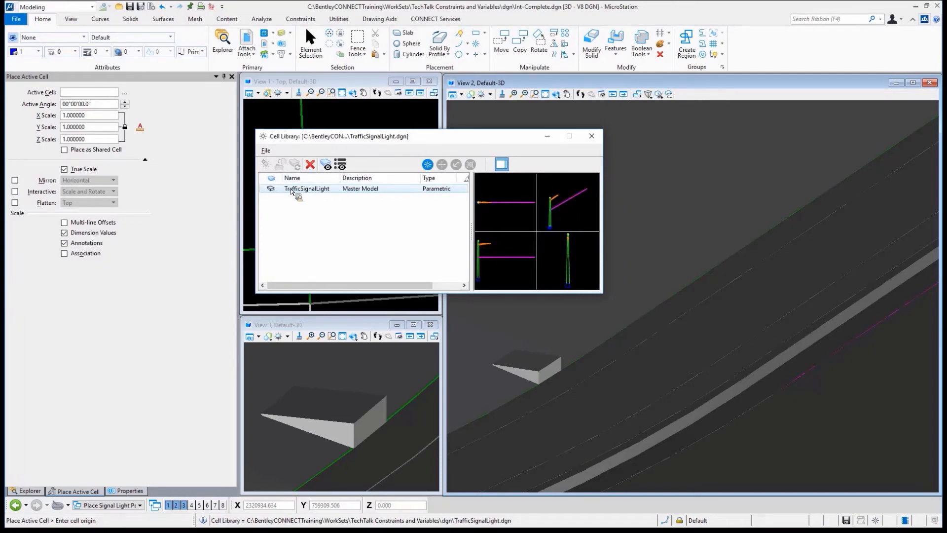
{"action": "double_click", "coordinate": [307, 187]}
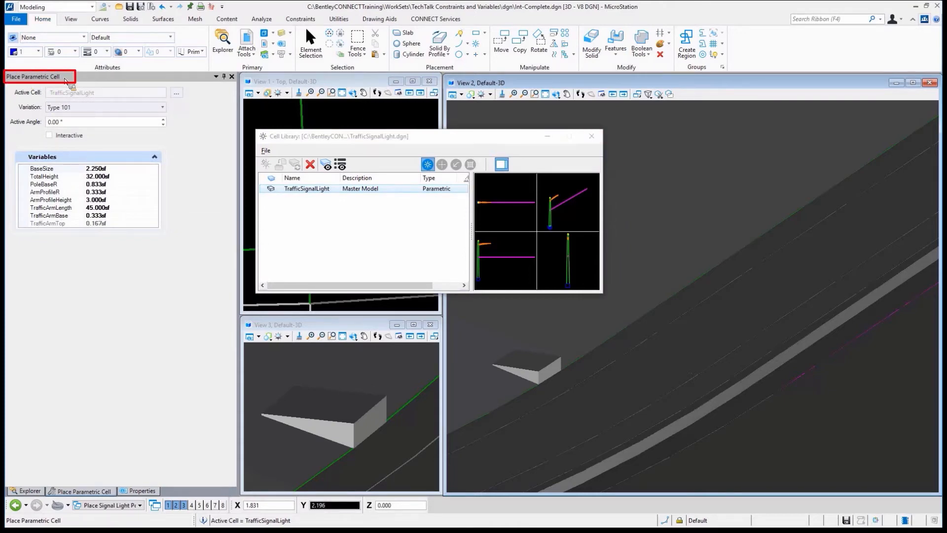
{"action": "left_click", "coordinate": [591, 136]}
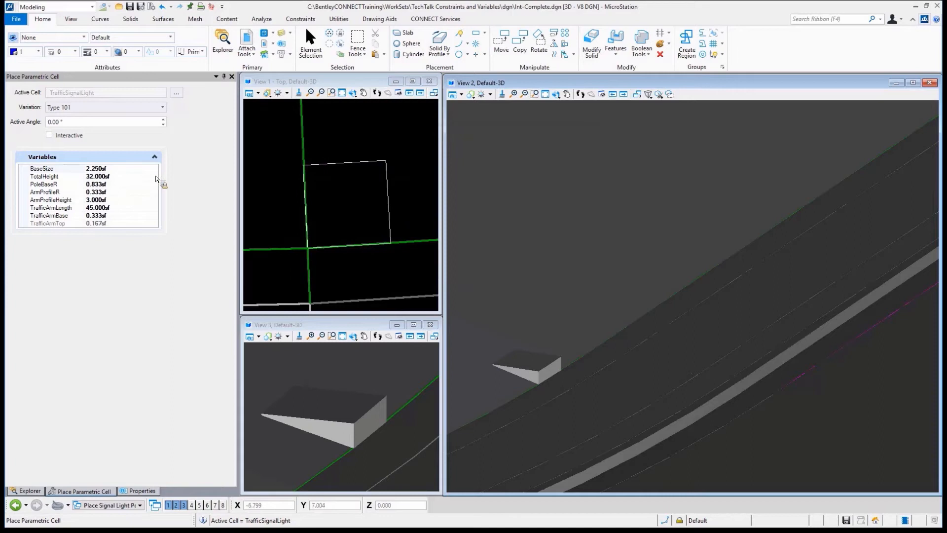
{"action": "mouse_move", "coordinate": [224, 332]}
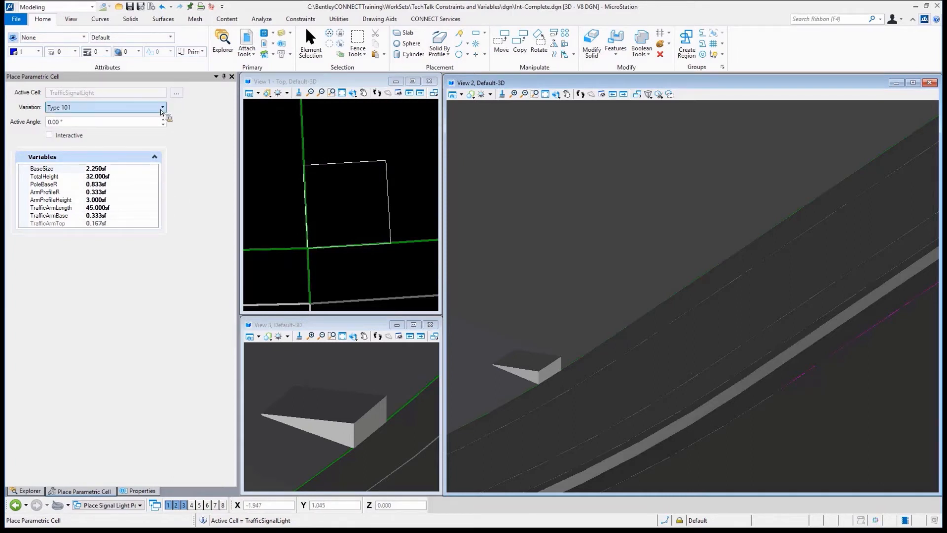
Try variation Type 102, return to Type 101, and place the signal light on the pedestal
{"action": "left_click", "coordinate": [162, 107]}
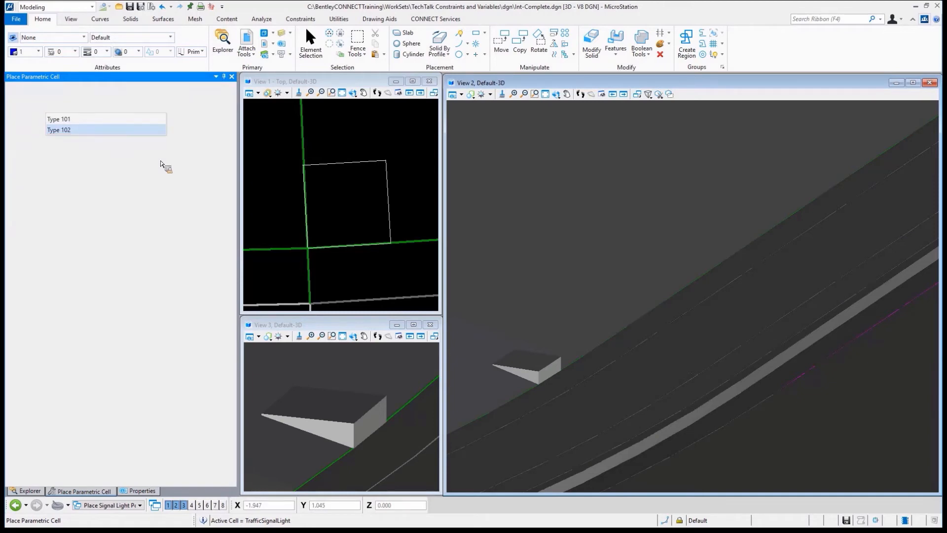
{"action": "left_click", "coordinate": [58, 129]}
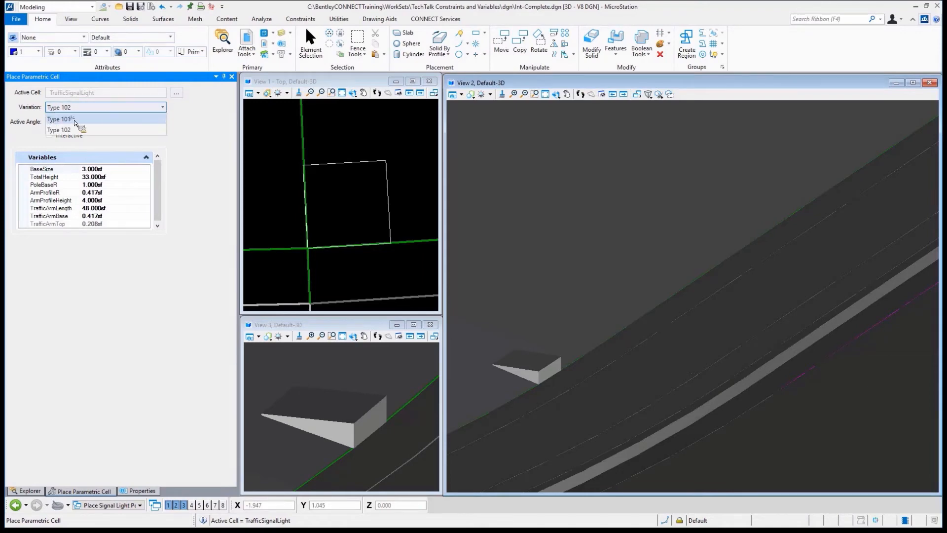
{"action": "left_click", "coordinate": [58, 120]}
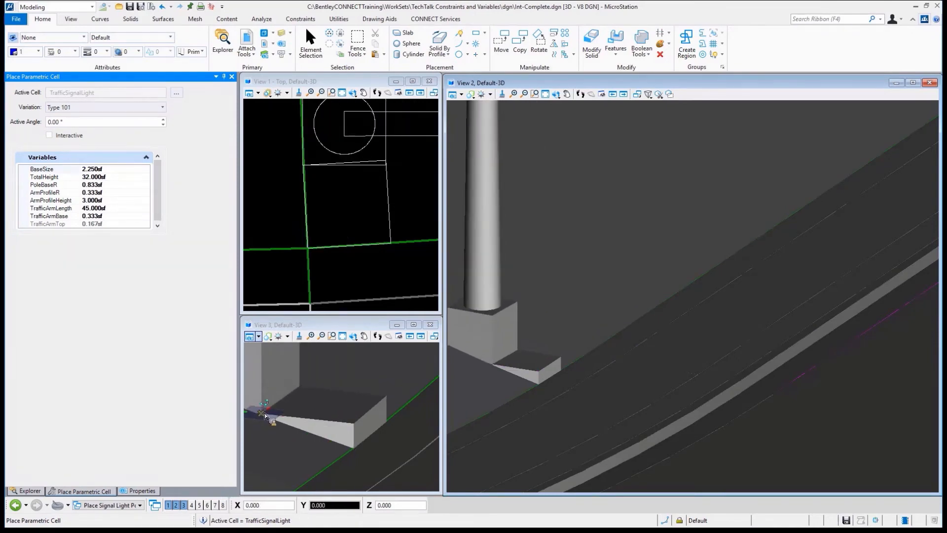
{"action": "mouse_move", "coordinate": [264, 415]}
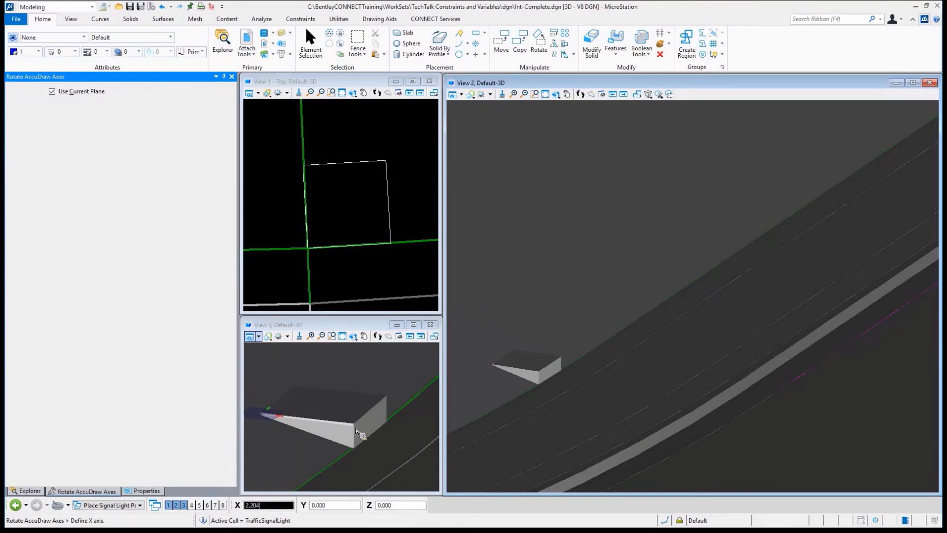
{"action": "left_click", "coordinate": [350, 421]}
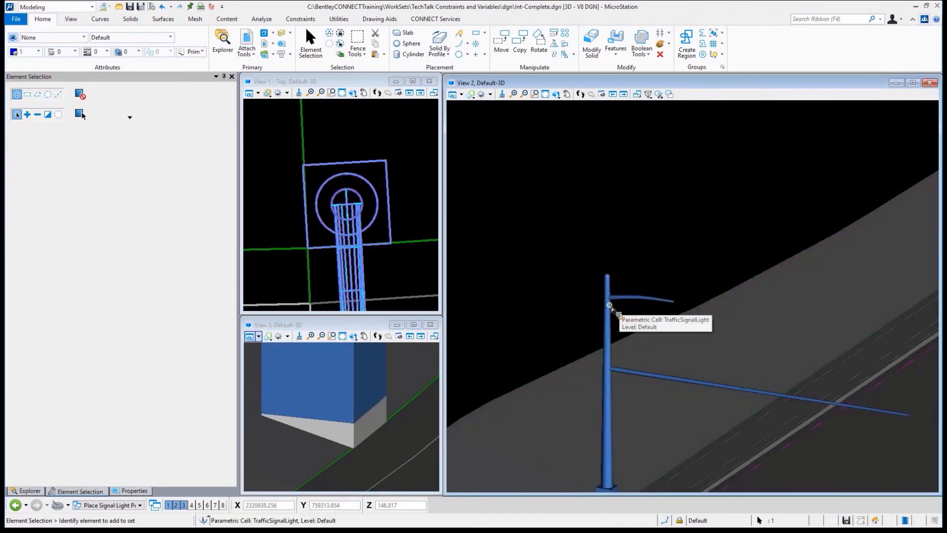
{"action": "right_click", "coordinate": [610, 305]}
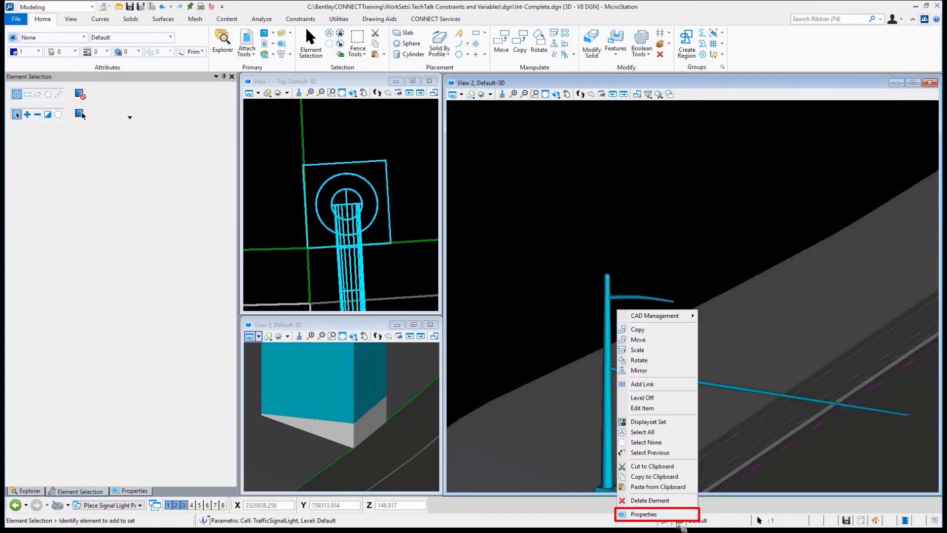
In the placed cell's Properties, change its Variation to Type 102
{"action": "left_click", "coordinate": [643, 514]}
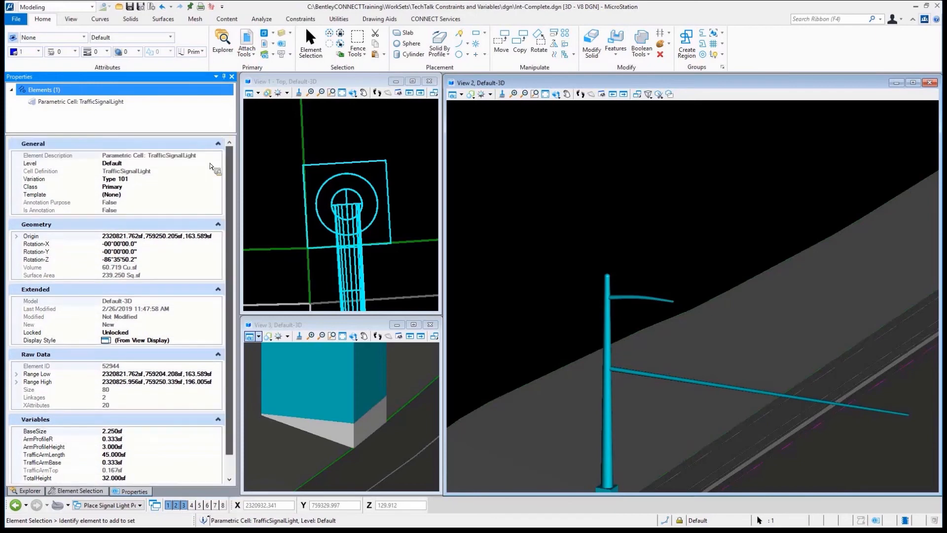
{"action": "left_click", "coordinate": [114, 179]}
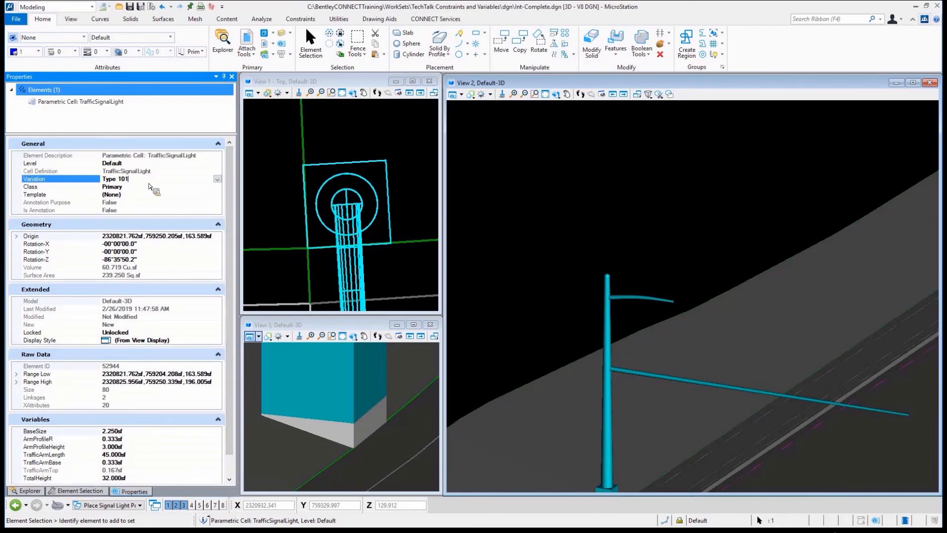
{"action": "left_click", "coordinate": [216, 179]}
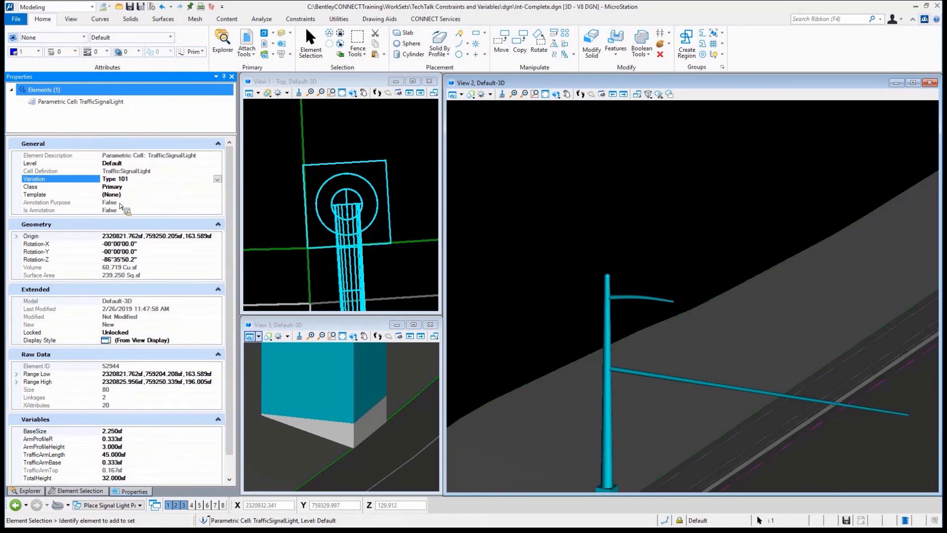
{"action": "left_click", "coordinate": [216, 178]}
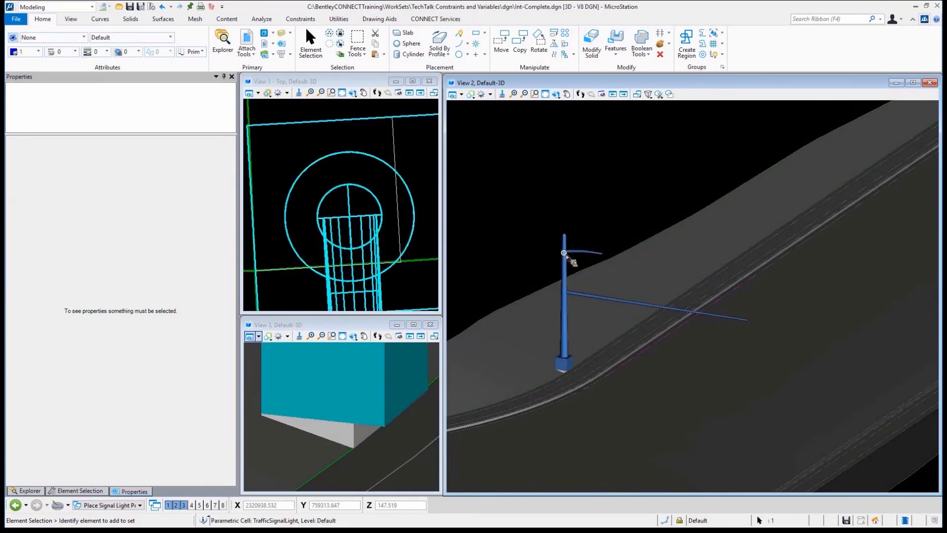
Reselect the placed signal light and switch its Variation back to Type 101
{"action": "left_click", "coordinate": [564, 252]}
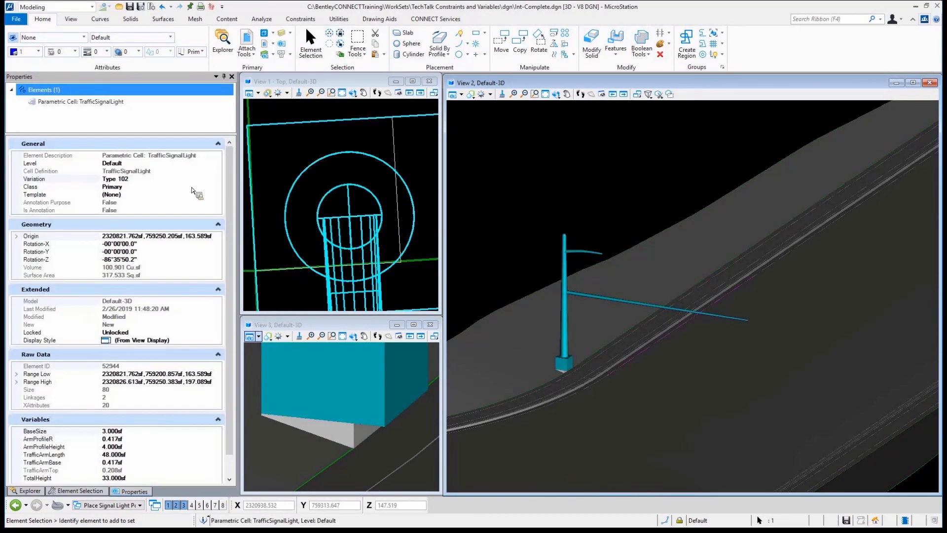
{"action": "left_click", "coordinate": [216, 178]}
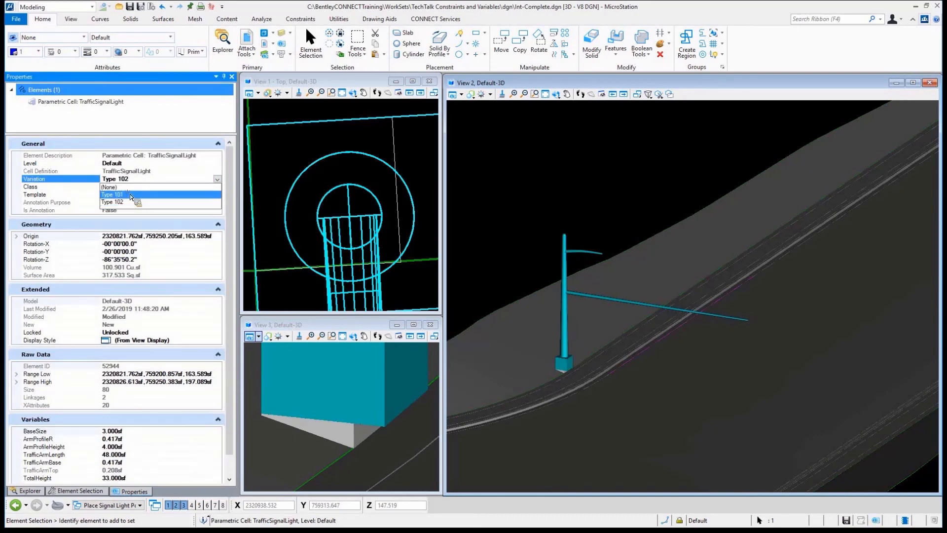
{"action": "left_click", "coordinate": [110, 186]}
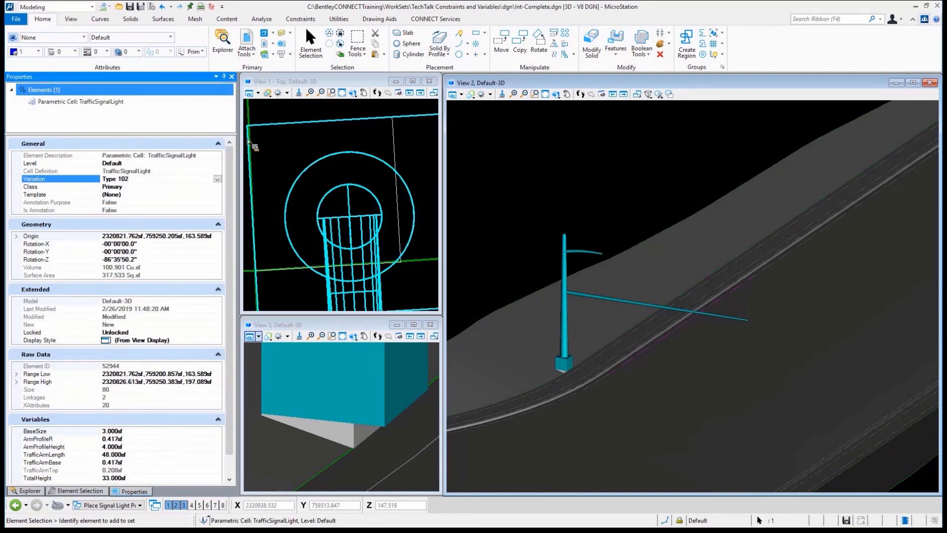
{"action": "left_click", "coordinate": [216, 178]}
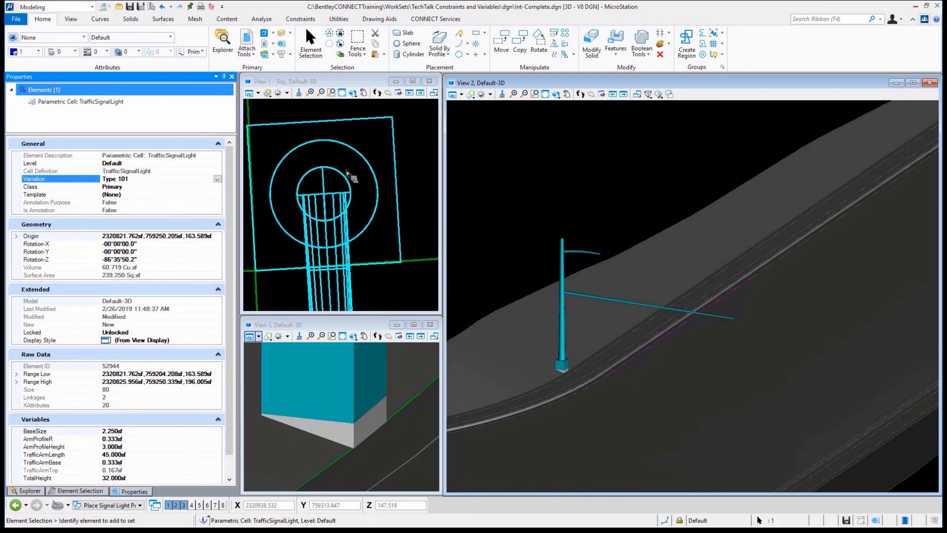